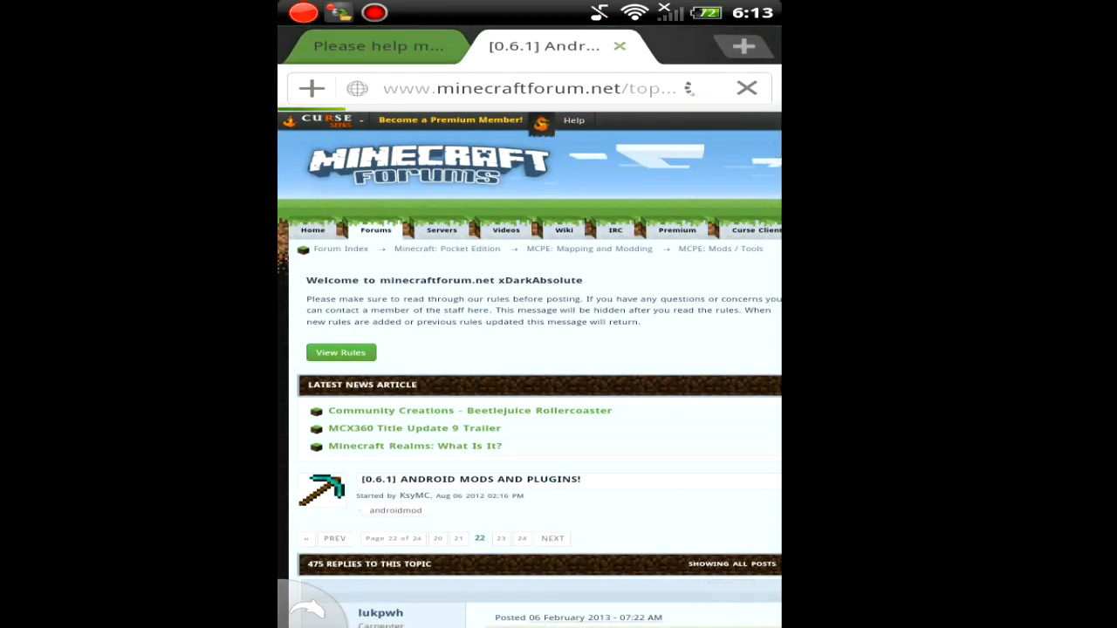
In the MCPELauncher test thread, scroll to the Sprint/Sneaking addon and open its release-2 download
left_click(375, 45)
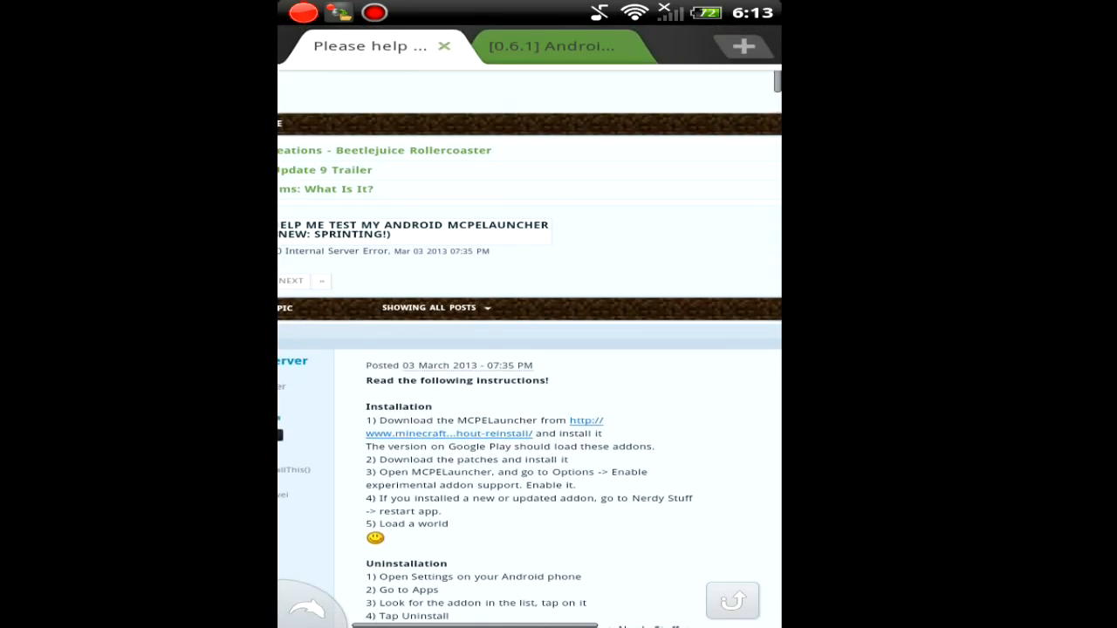
scroll("down", 3)
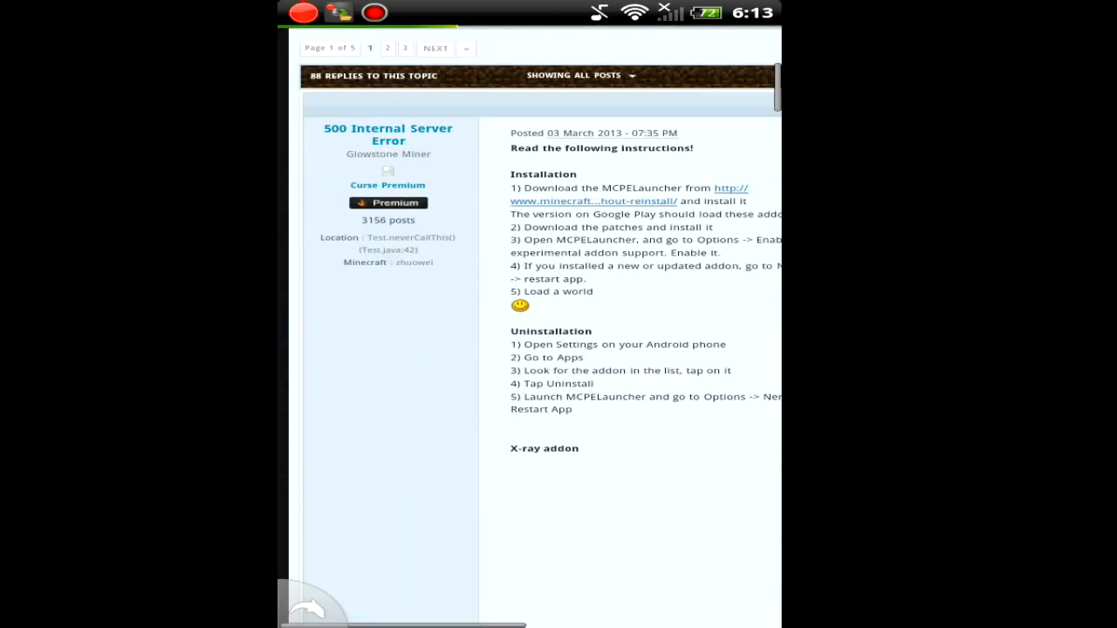
scroll("down", 3)
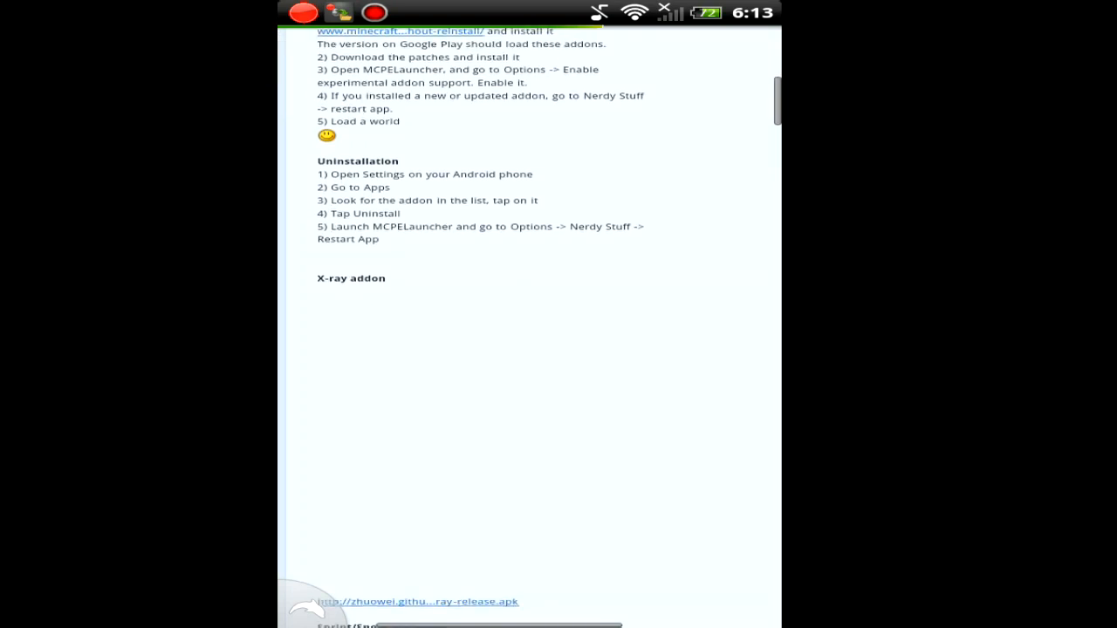
scroll("down", 3)
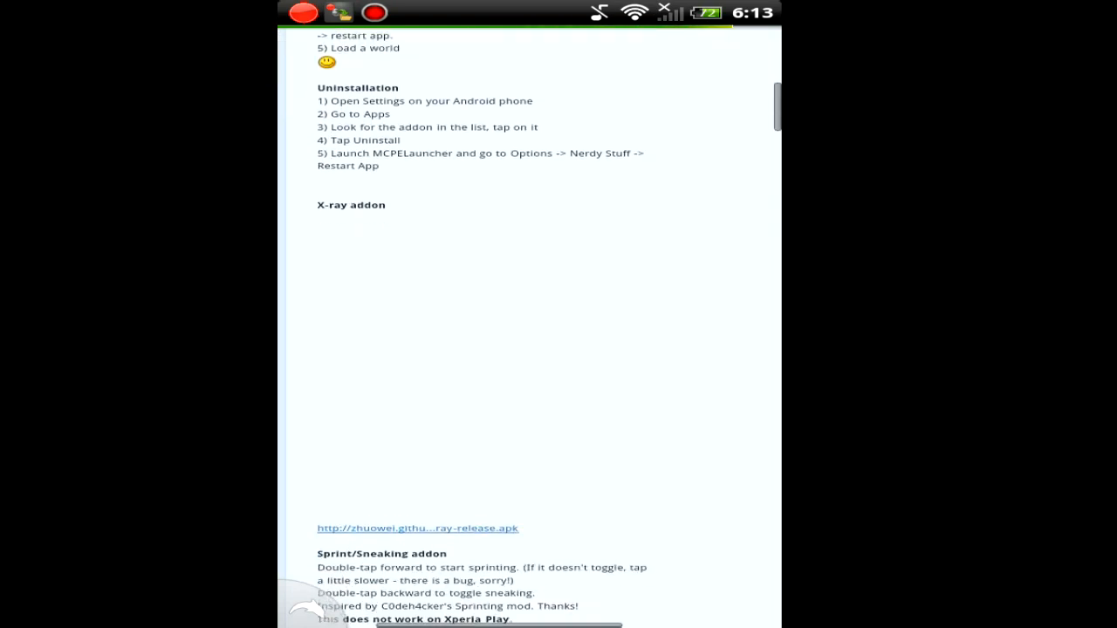
scroll("down", 3)
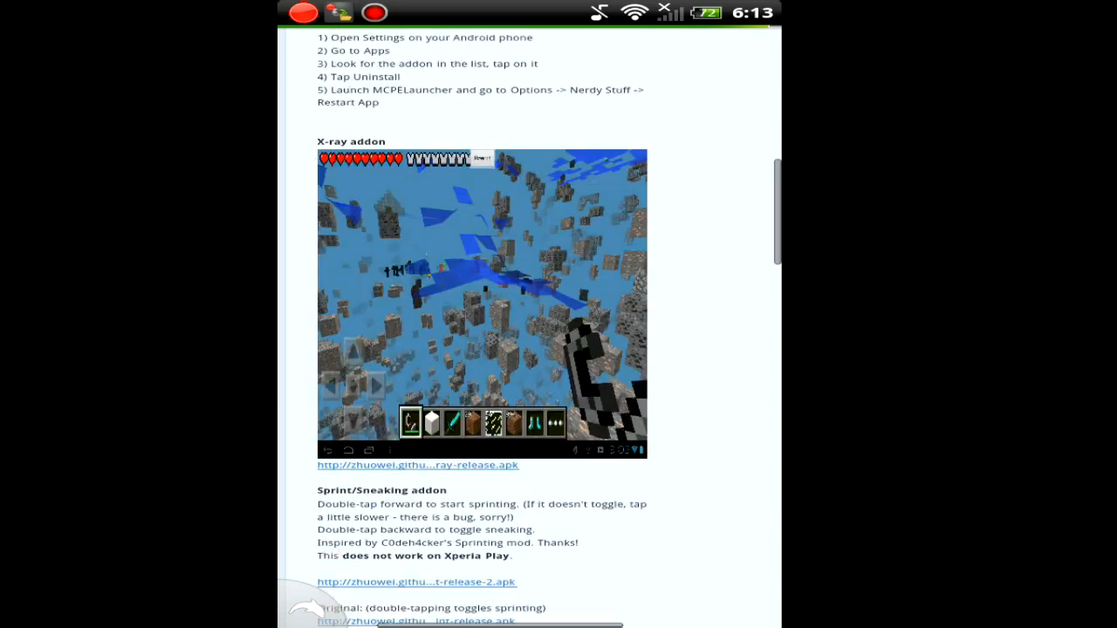
scroll("down", 3)
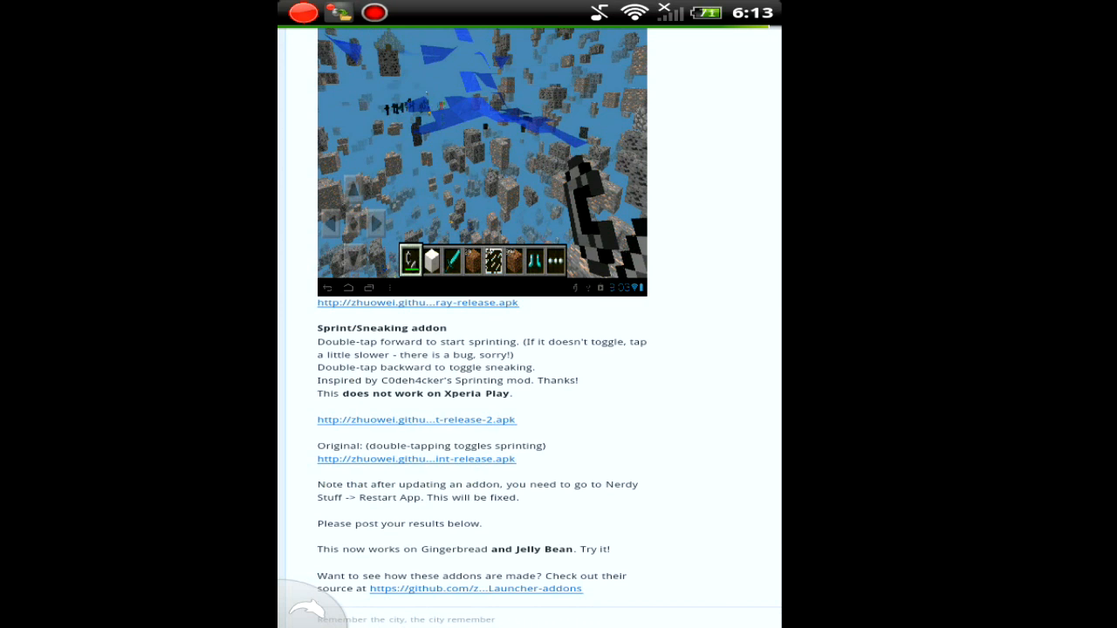
left_click(417, 419)
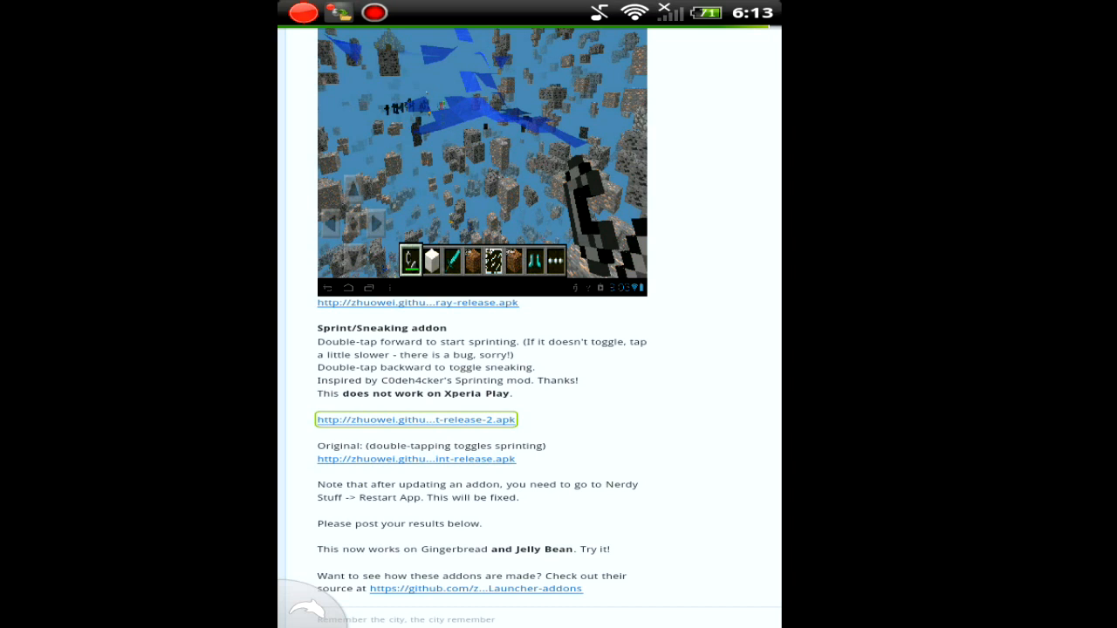
left_click(416, 420)
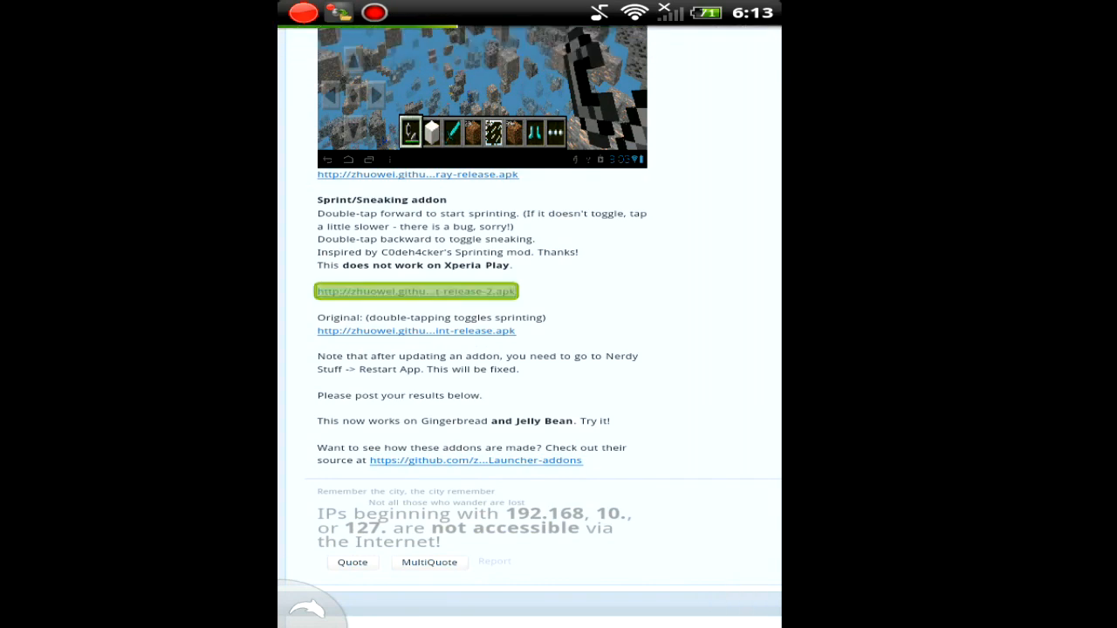
Save ZhuoweiSprint-release-2.apk to /mnt/sdcard/download
left_click(415, 290)
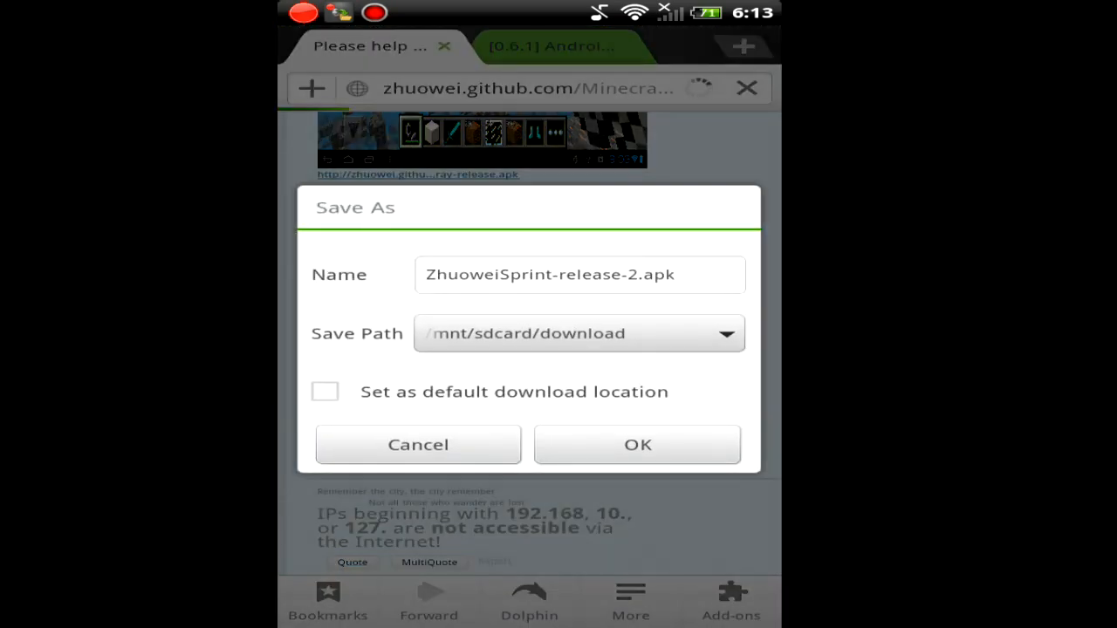
left_click(637, 444)
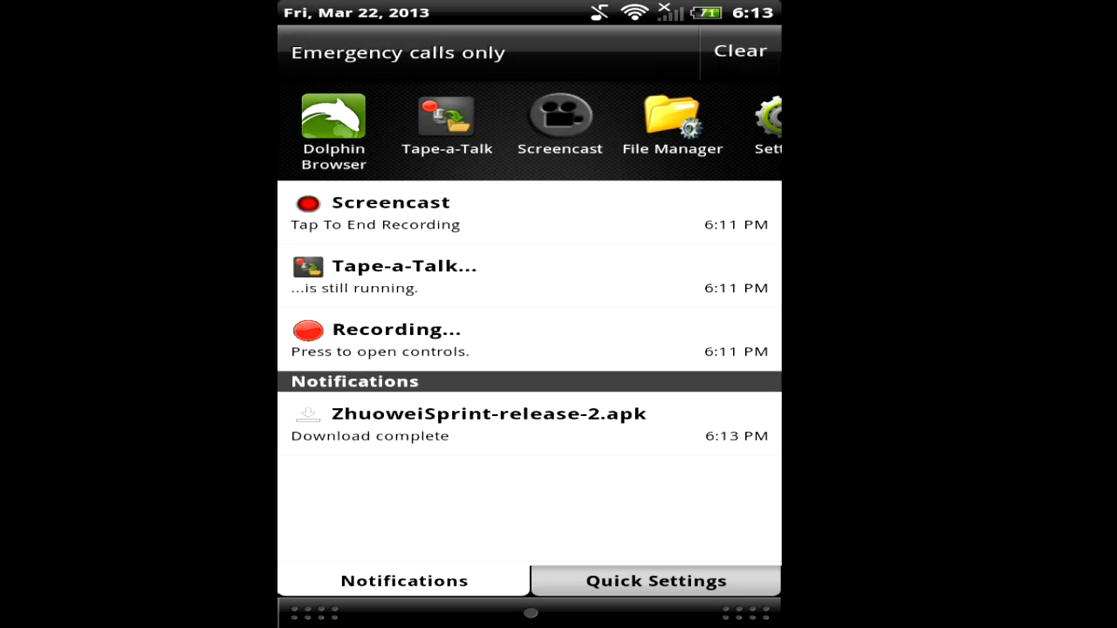
Open the downloaded Sprint addon apk and install the 500ISE Sprint addon
left_click(489, 423)
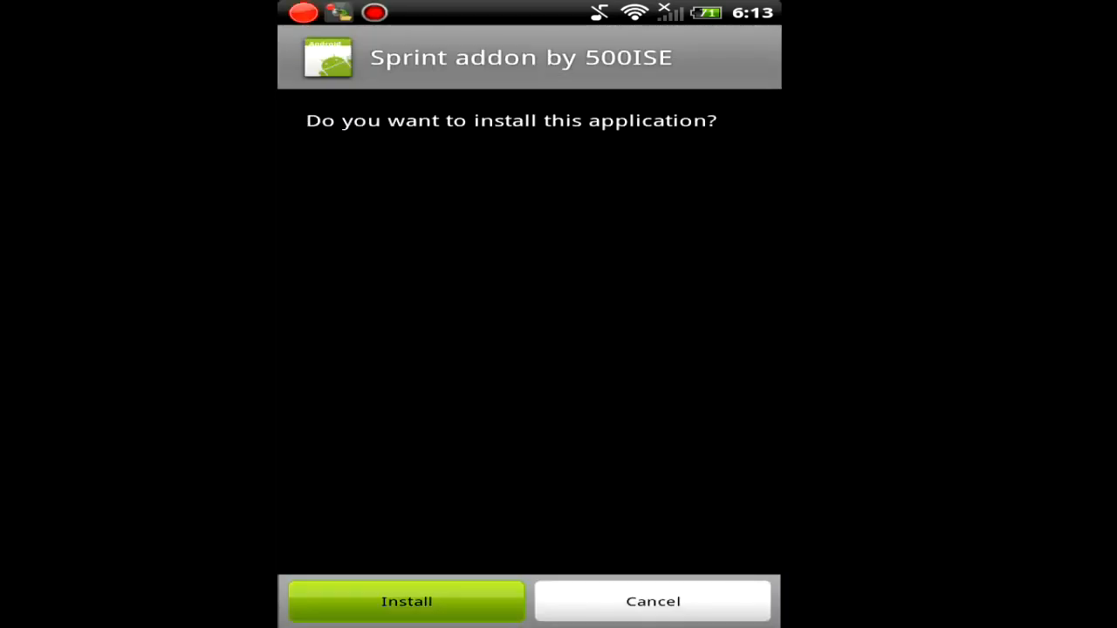
left_click(406, 601)
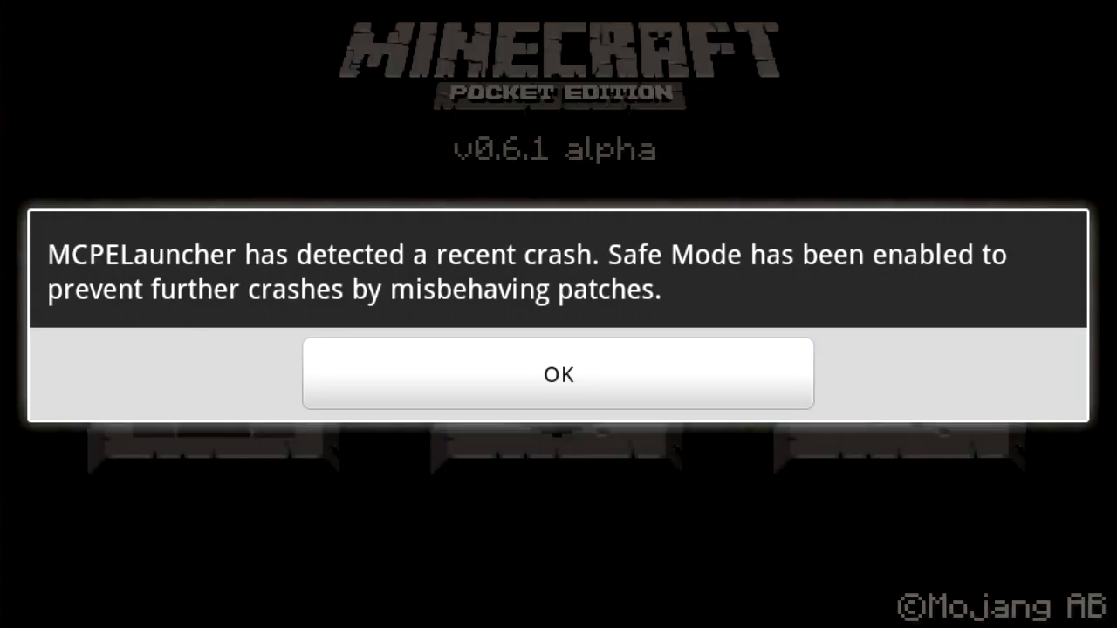
Dismiss the crash notice and turn off Safe mode in MCPELauncher's Addons and patches options
left_click(559, 374)
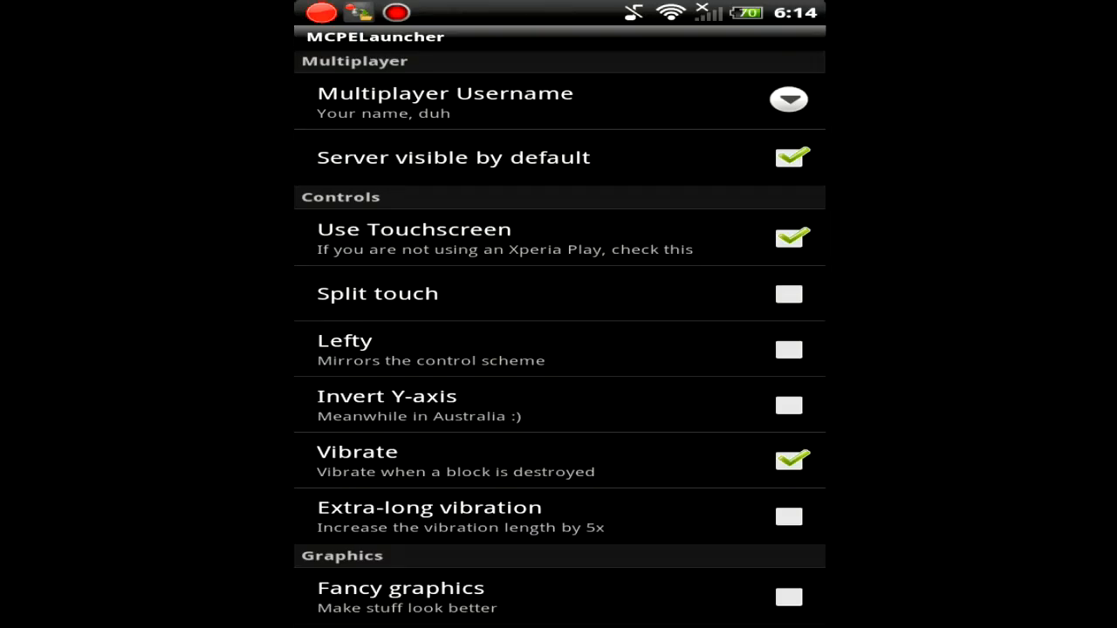
scroll("down", 3)
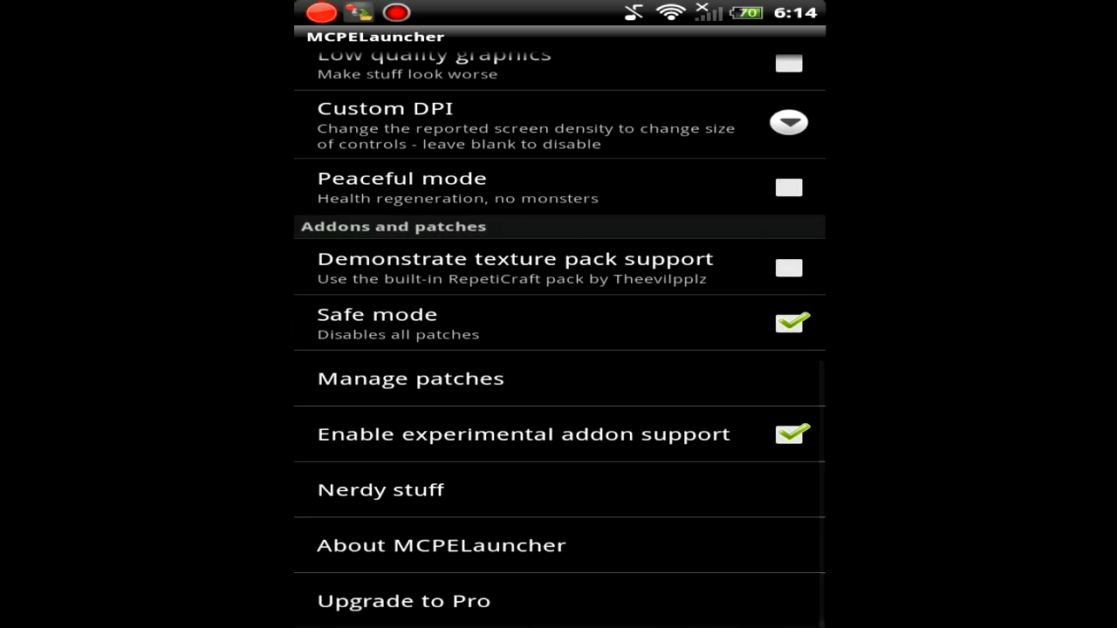
left_click(380, 489)
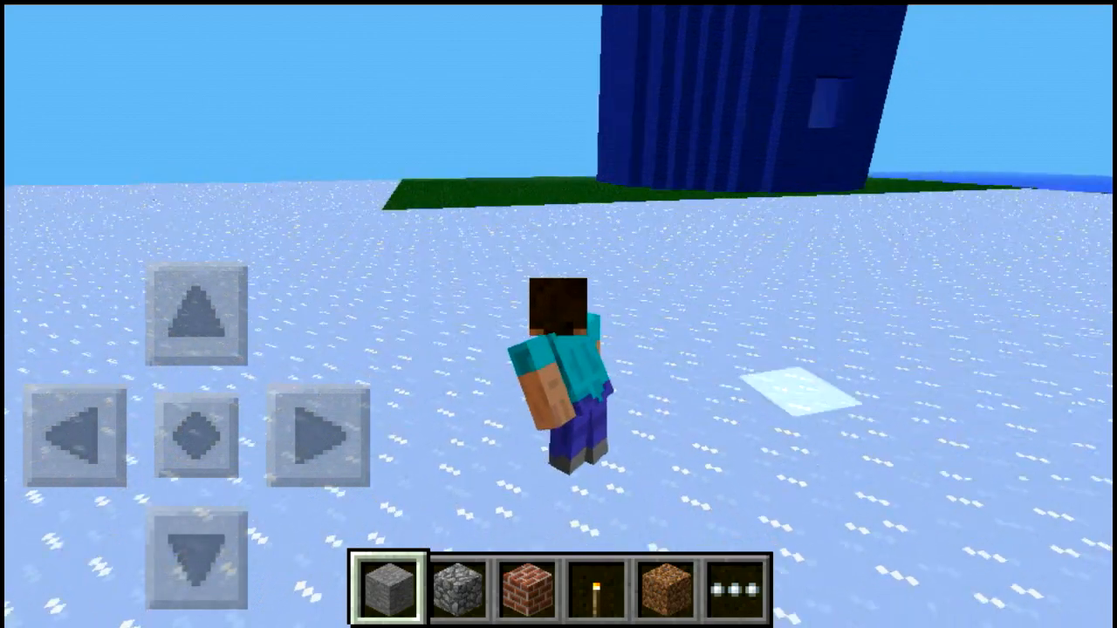
Sprint the player across the snow, then leave the game for the forum
left_click(197, 314)
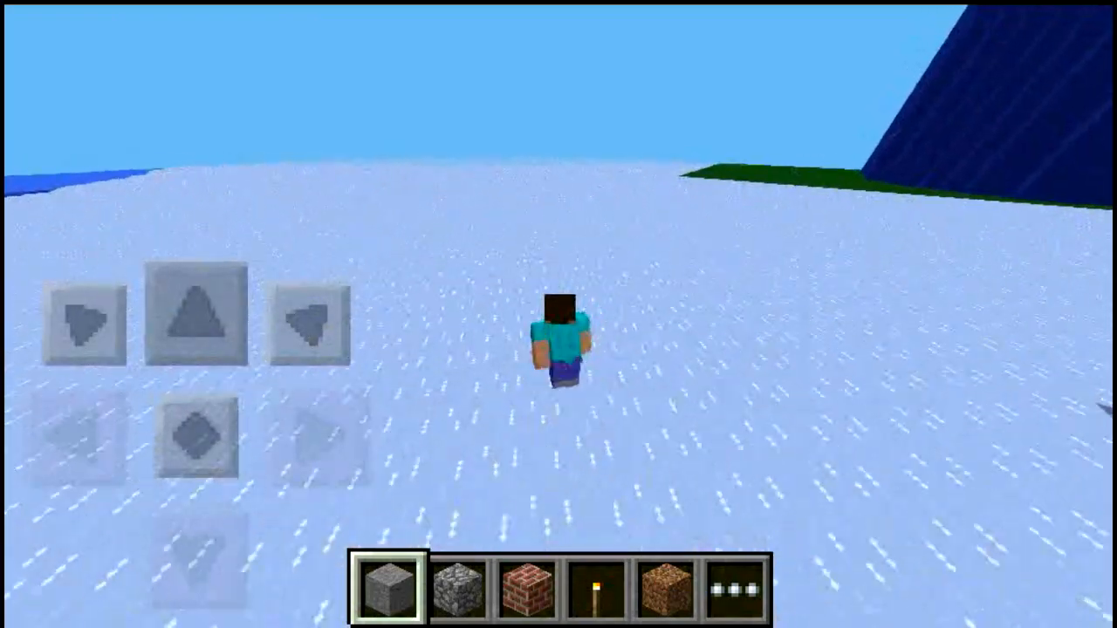
key("Escape")
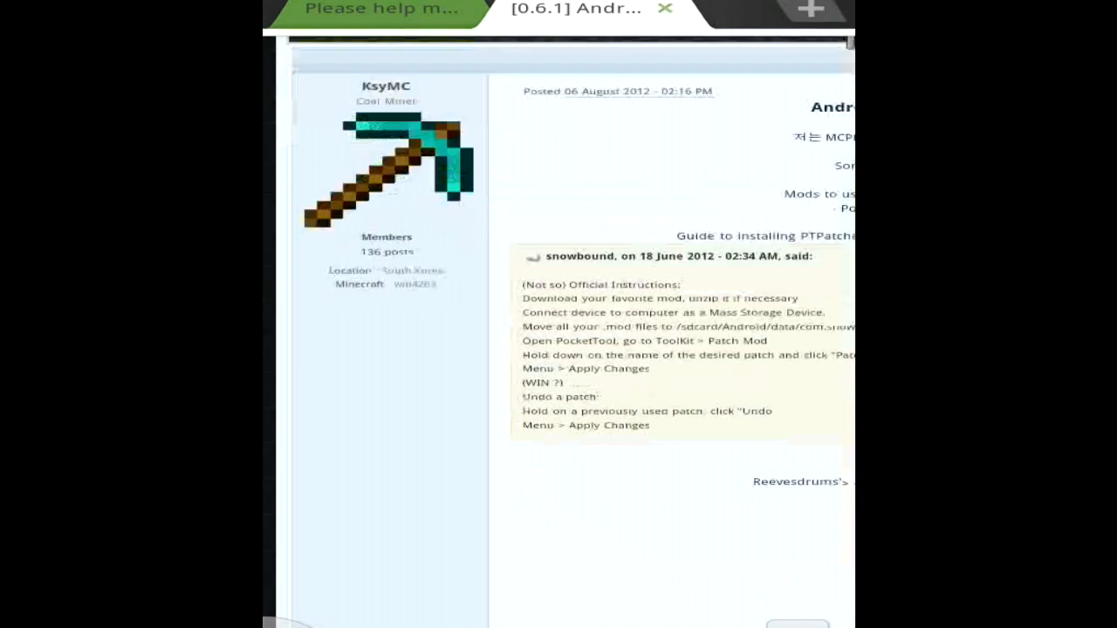
Scroll the addon page to the More items in Creative download link
scroll("down", 3)
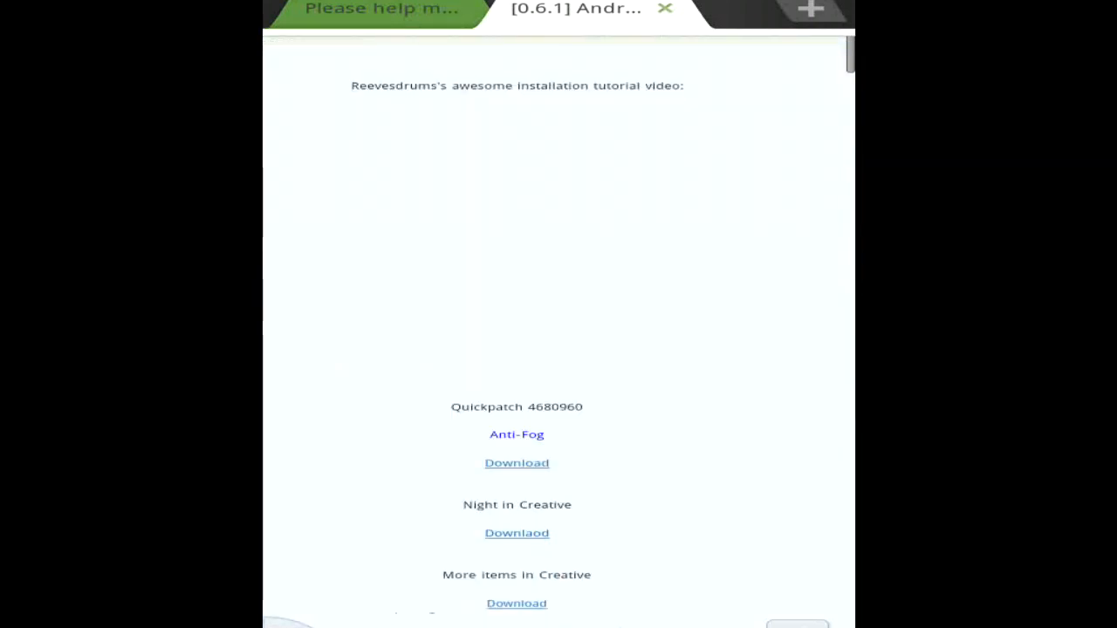
scroll("down", 3)
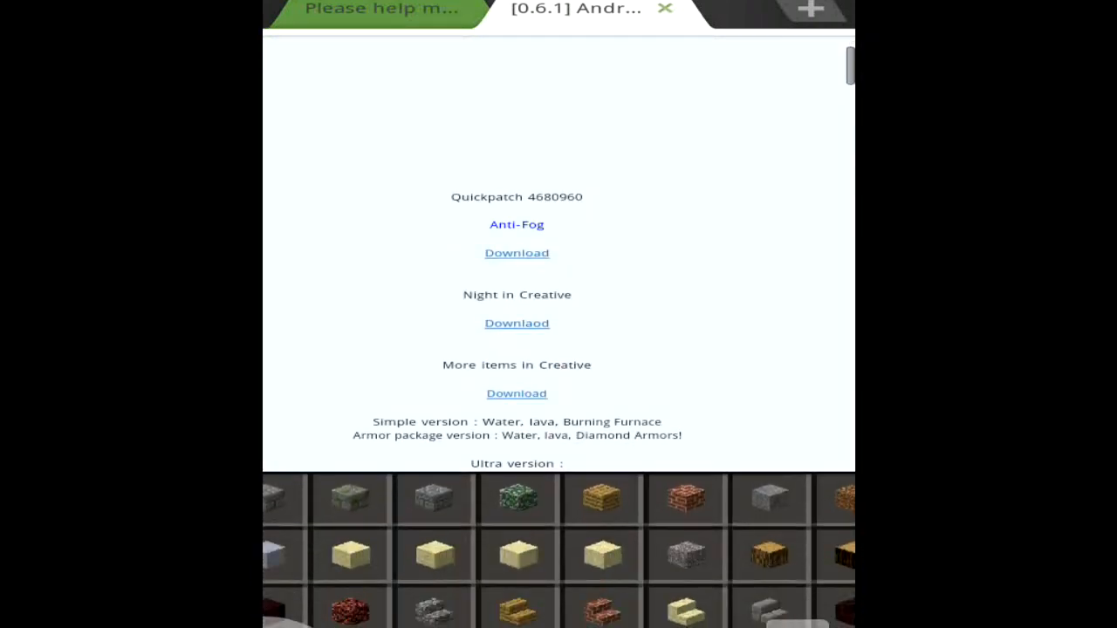
scroll("down", 3)
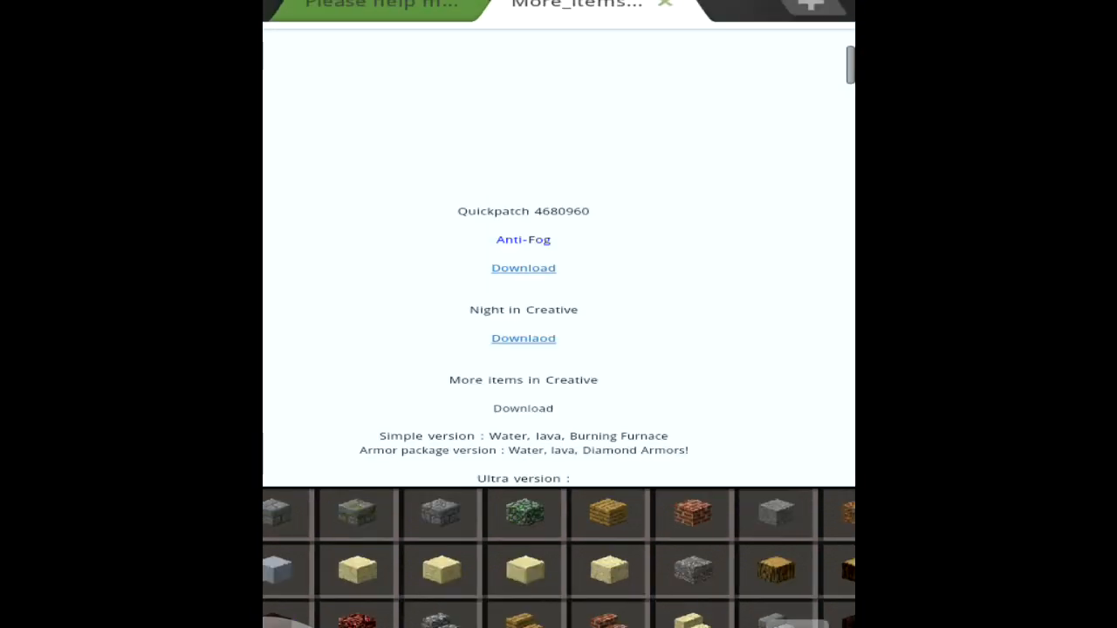
scroll("down", 3)
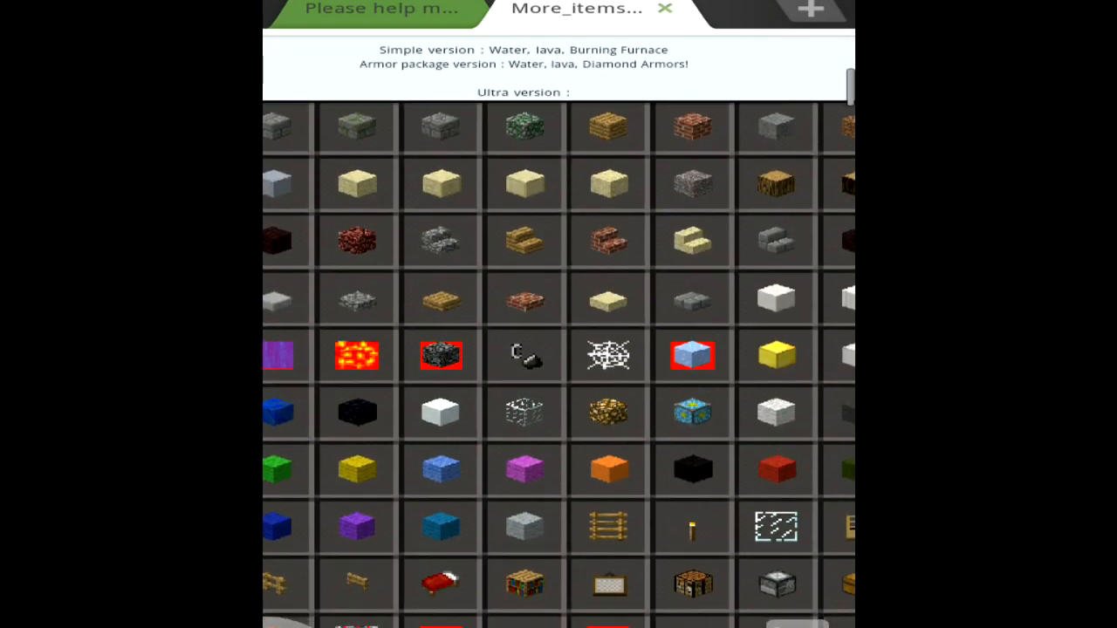
scroll("down", 3)
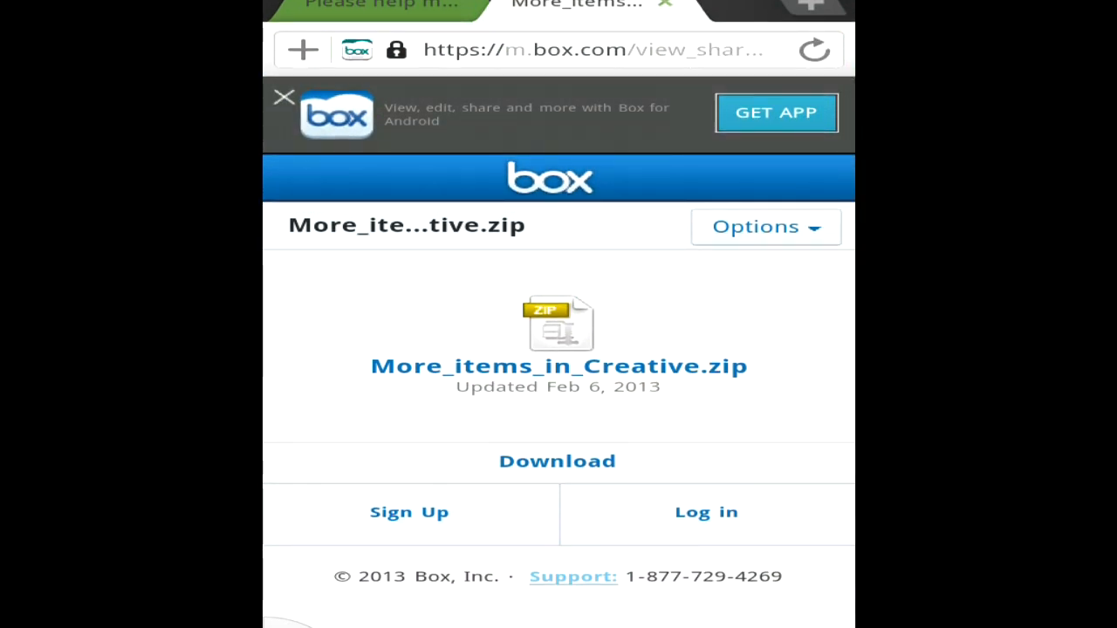
Download More_items_in_Creative.zip from Box and open it in the file manager
left_click(556, 460)
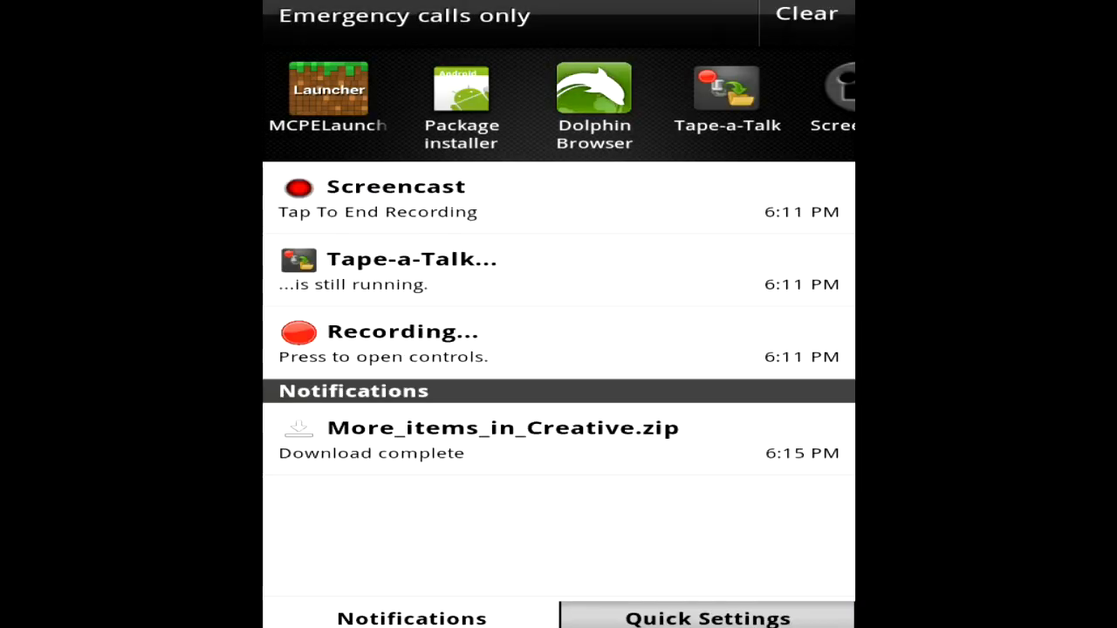
left_click(503, 439)
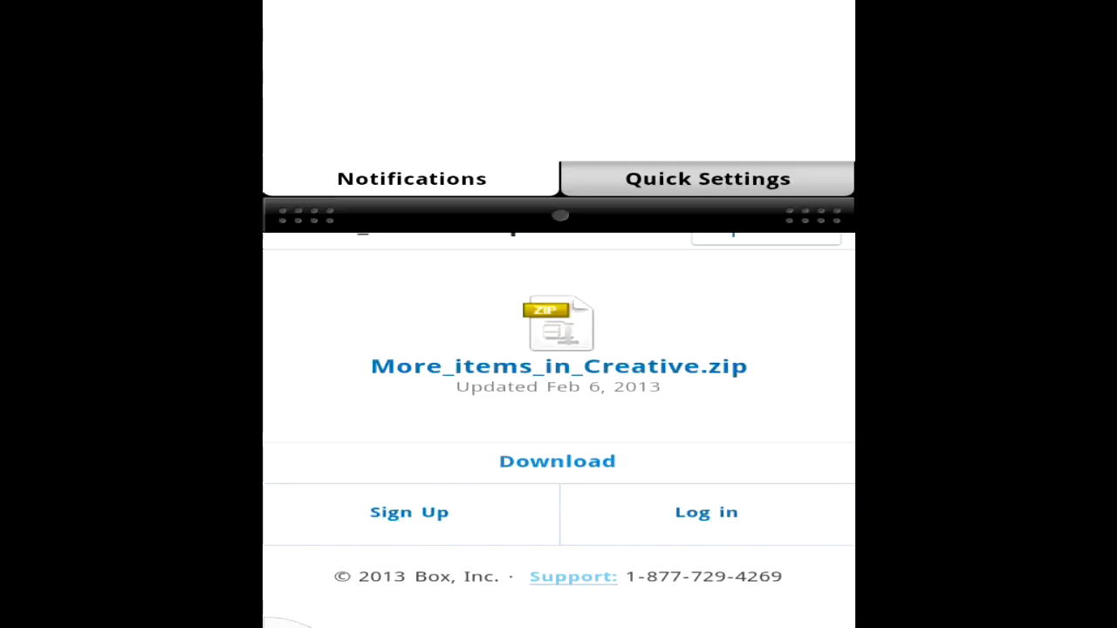
left_click(557, 461)
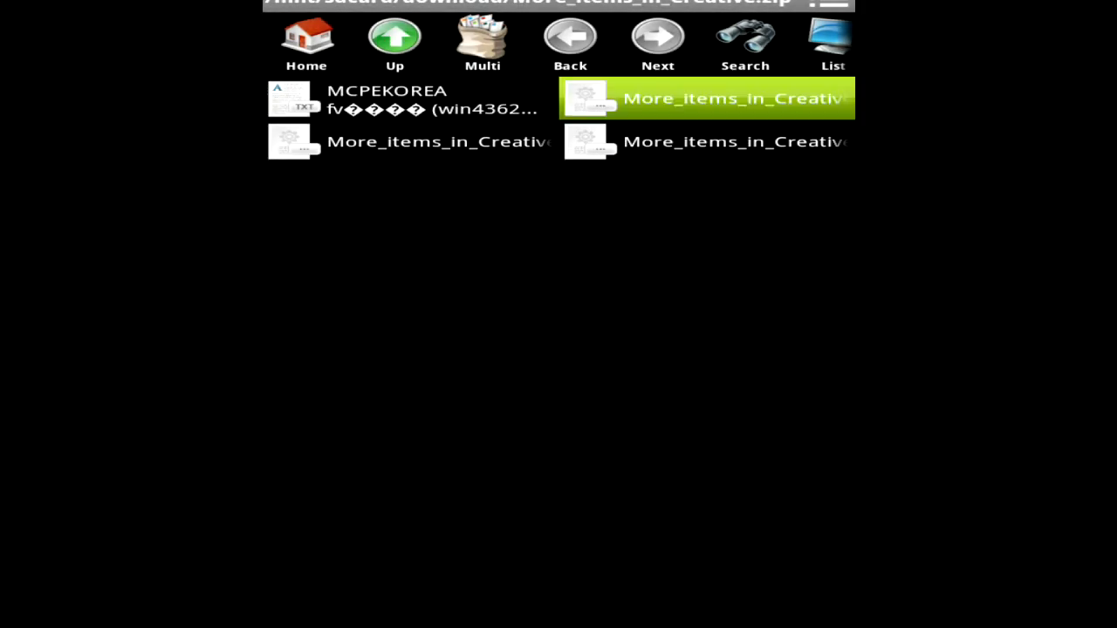
Copy the More items mod file to the /mnt/sdcard root and launch Minecraft PE
left_click(707, 97)
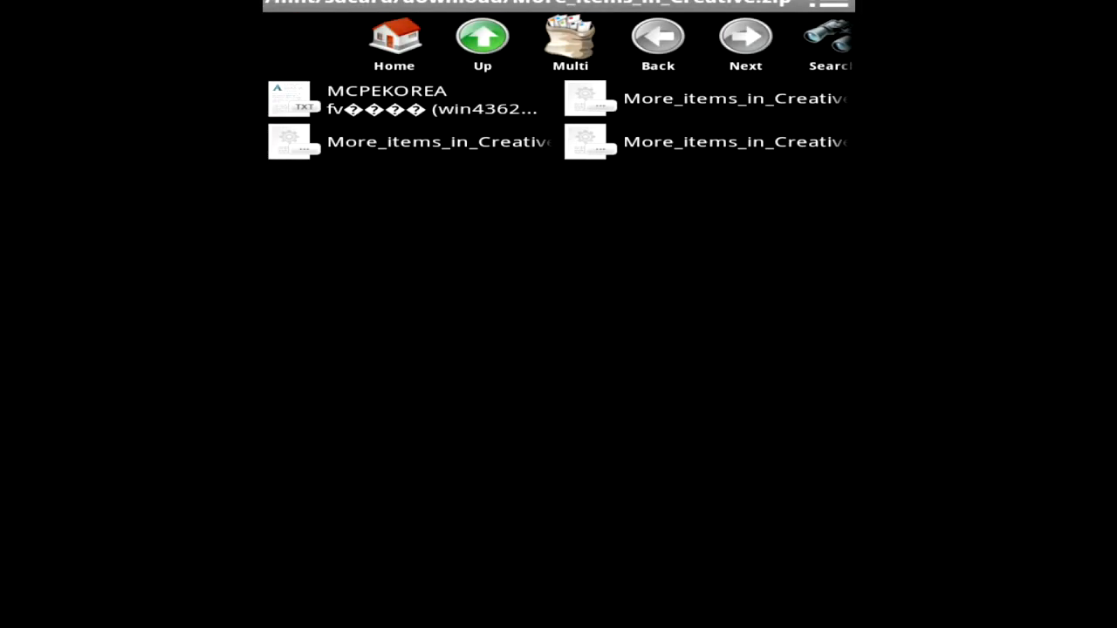
left_click(658, 40)
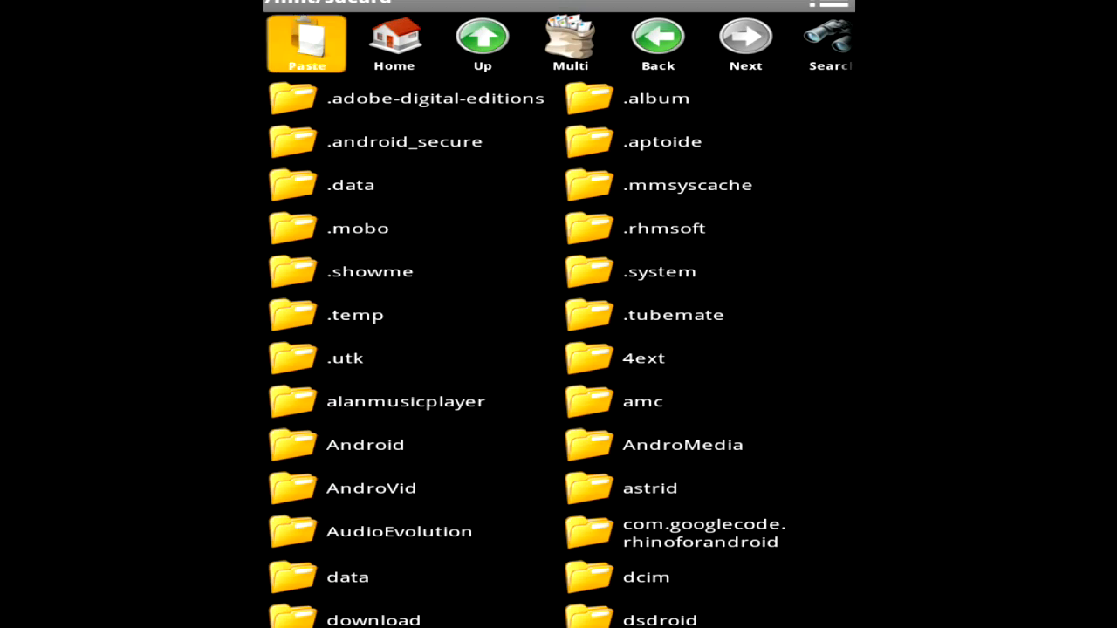
scroll("down", 3)
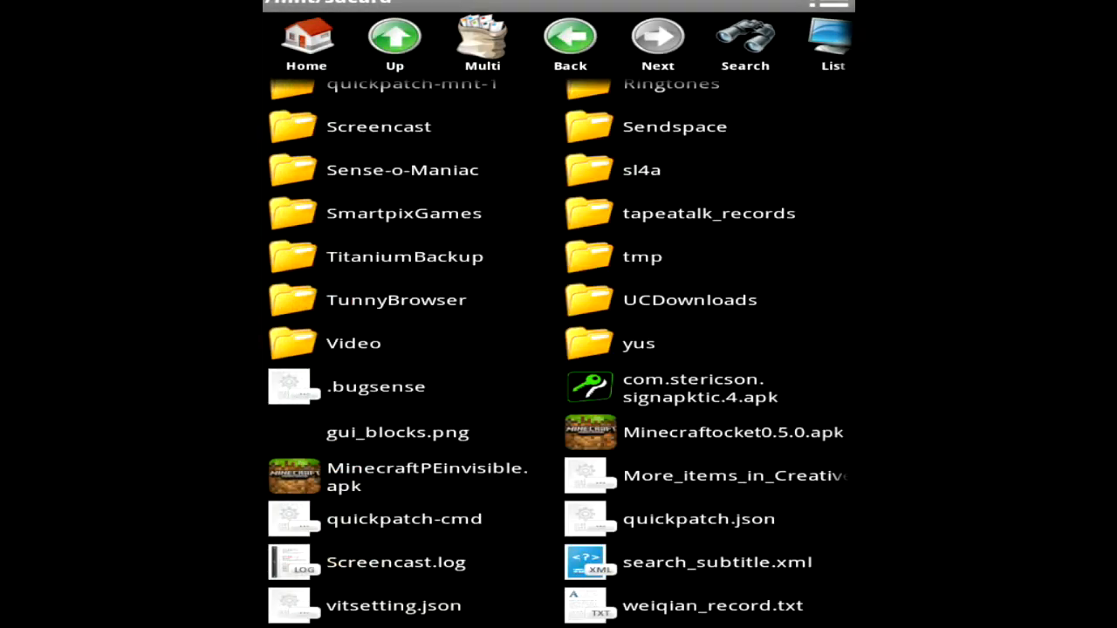
left_click(736, 476)
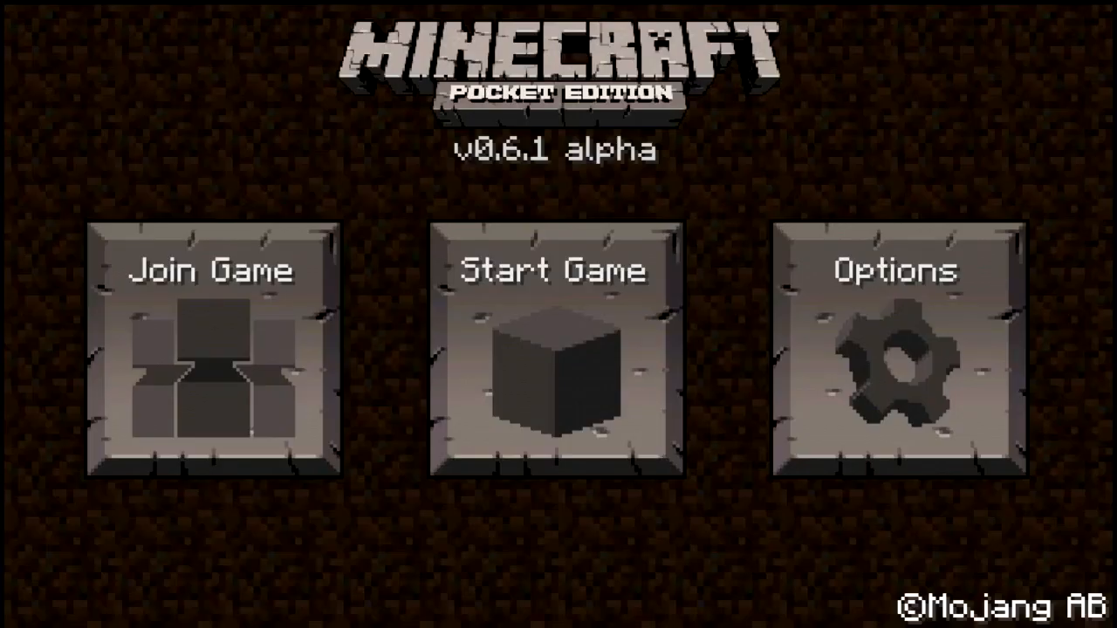
Import More_items_in_Creative[Armor_package].mod as a patch from the launcher settings
left_click(893, 353)
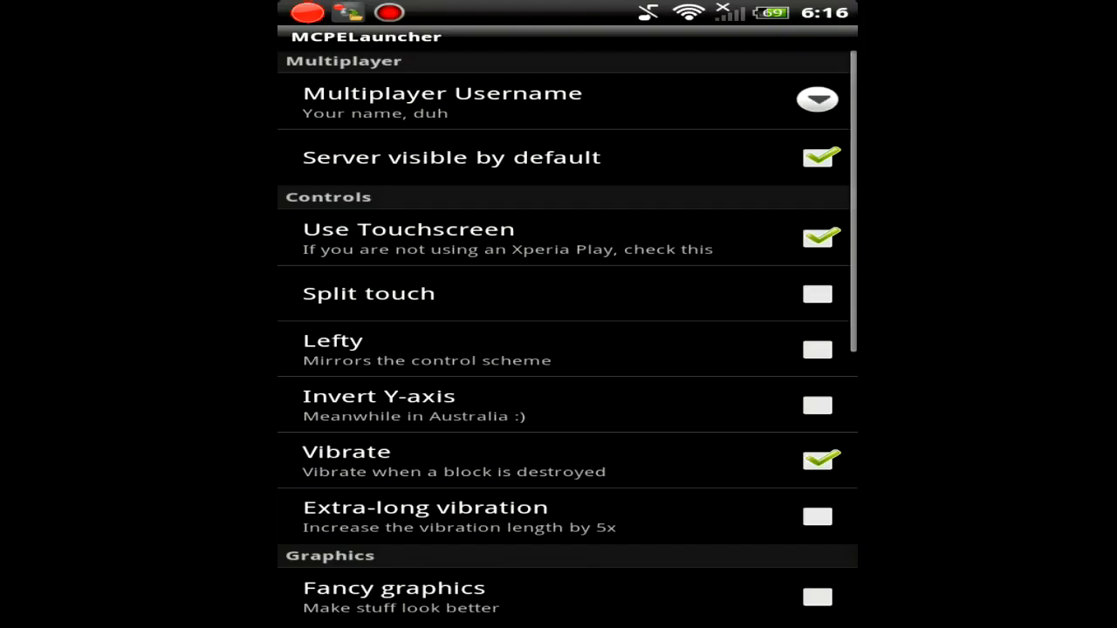
scroll("down", 3)
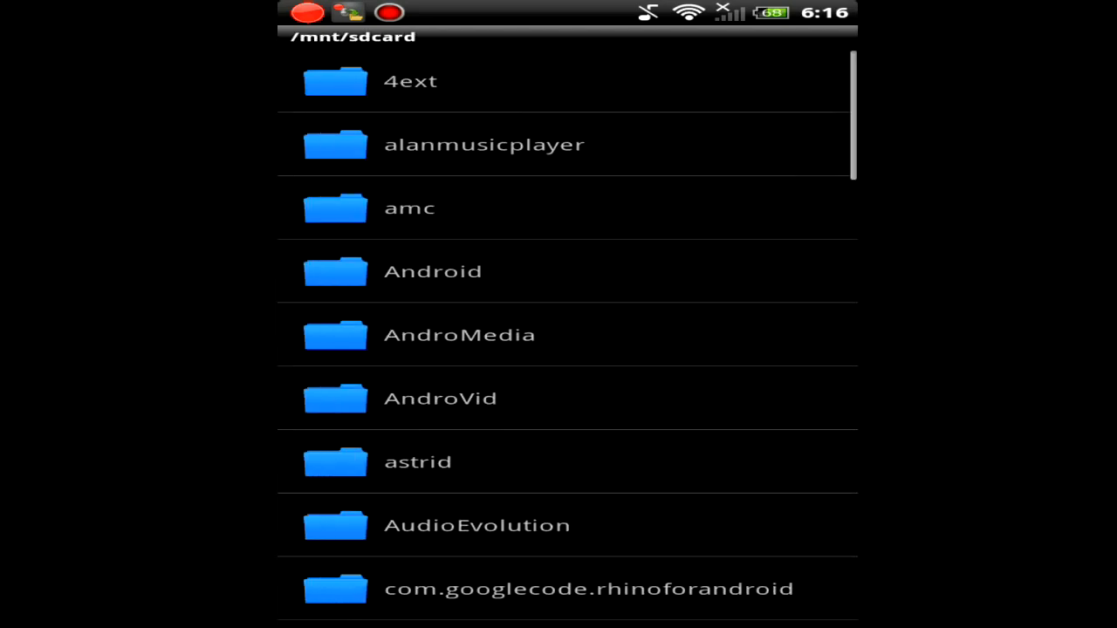
scroll("down", 3)
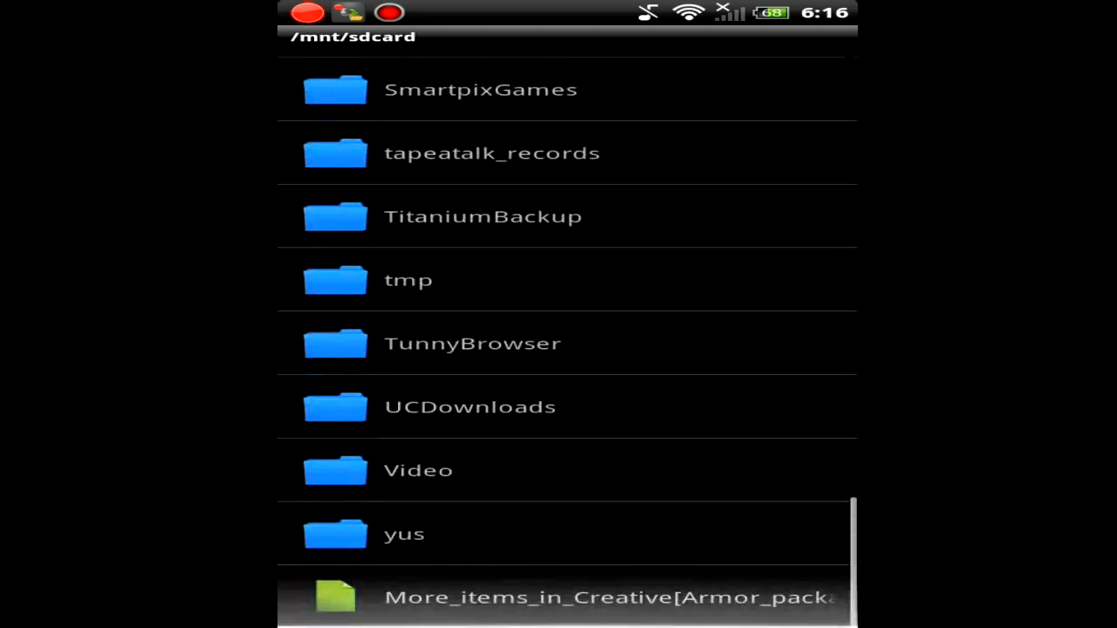
left_click(568, 597)
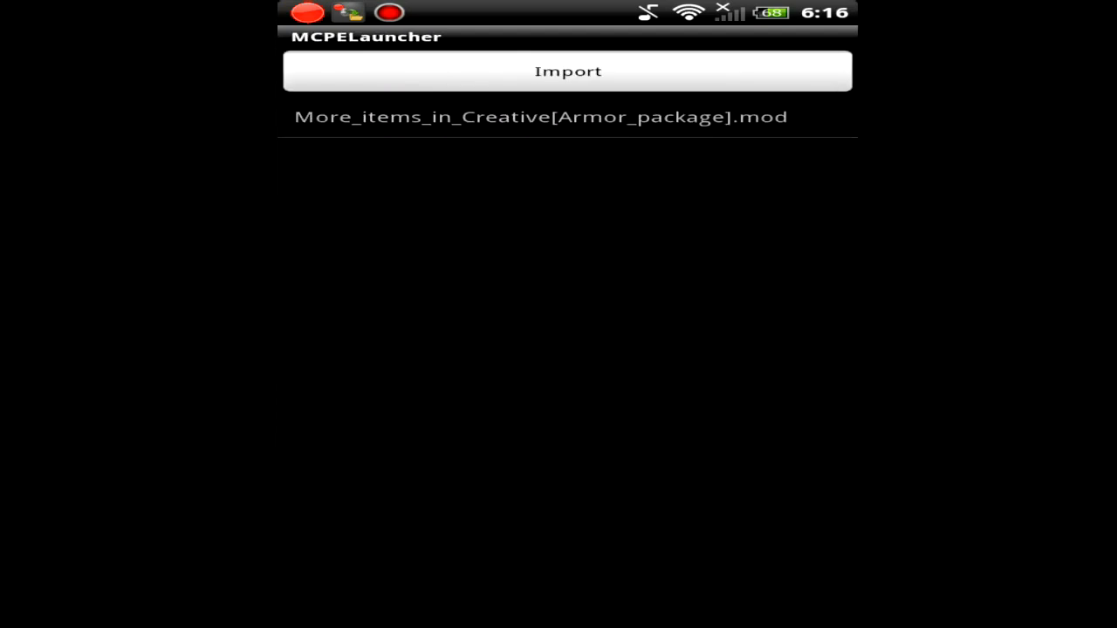
left_click(540, 116)
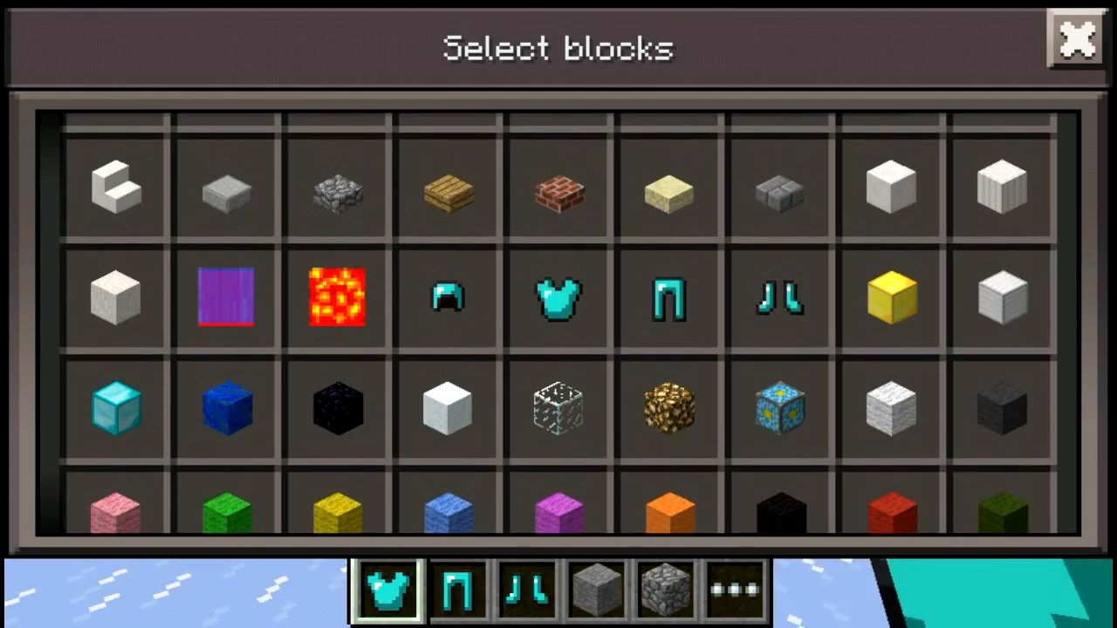
Return to the world, then reopen the creative block picker and scroll the extra items
left_click(1079, 41)
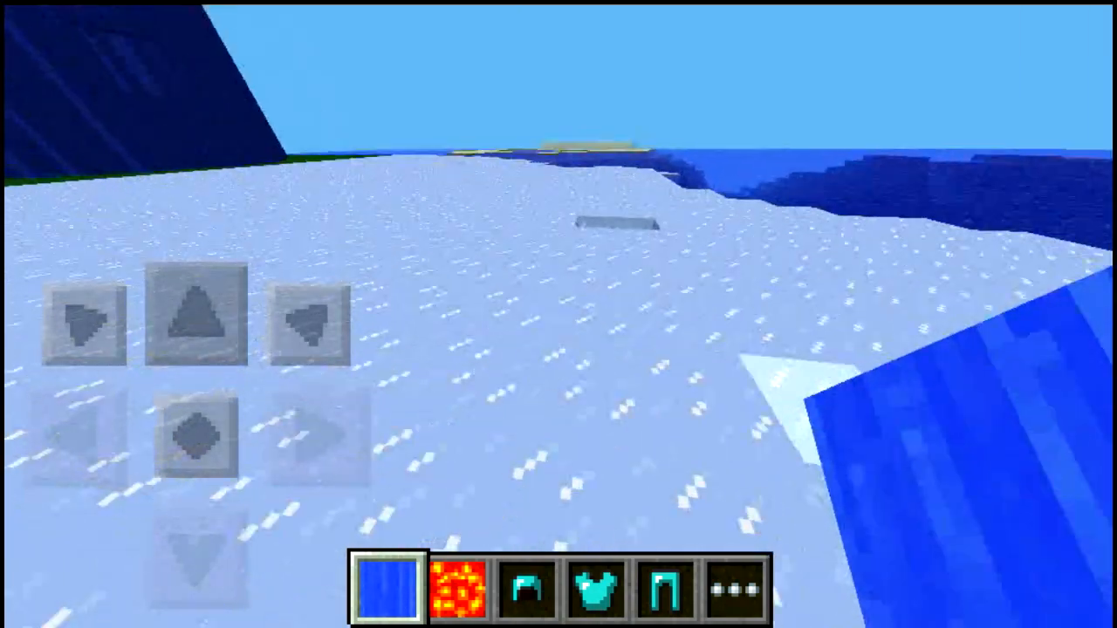
left_click(733, 588)
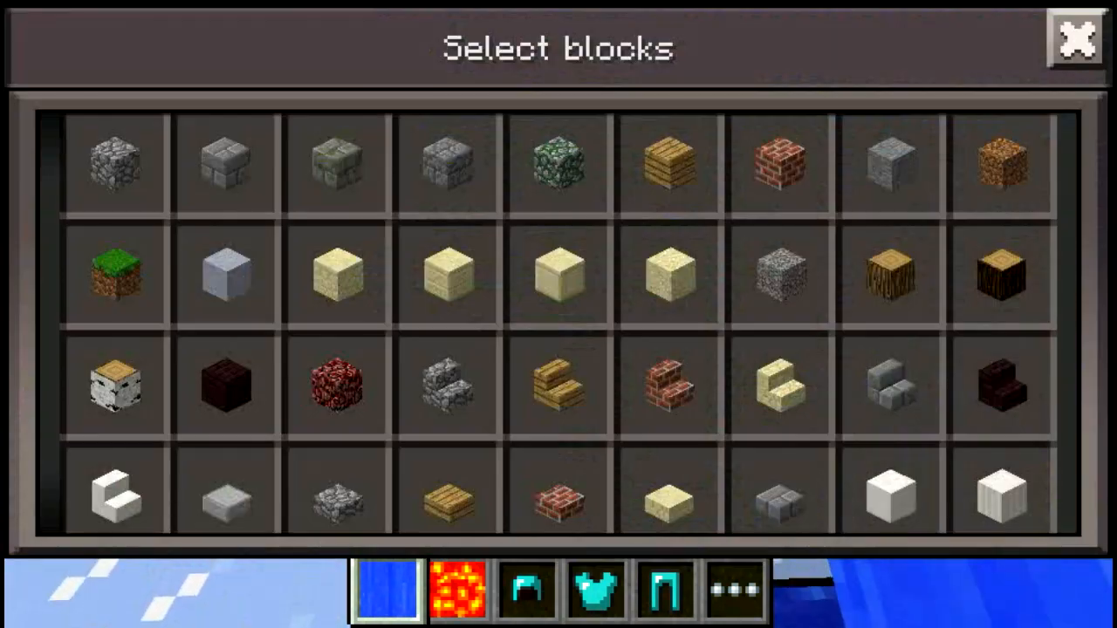
scroll("down", 3)
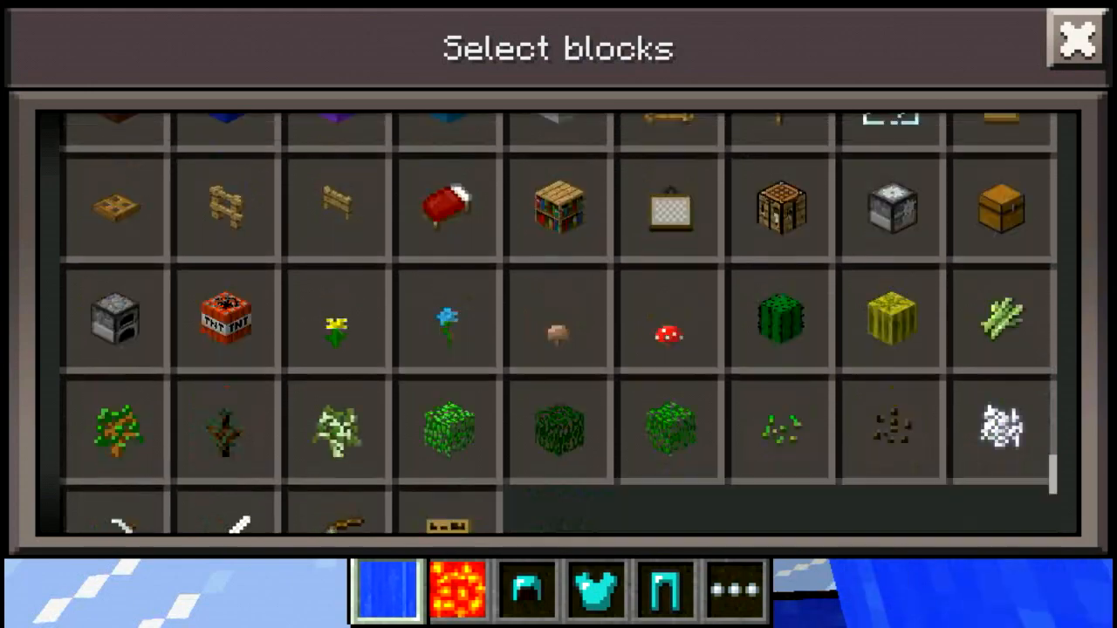